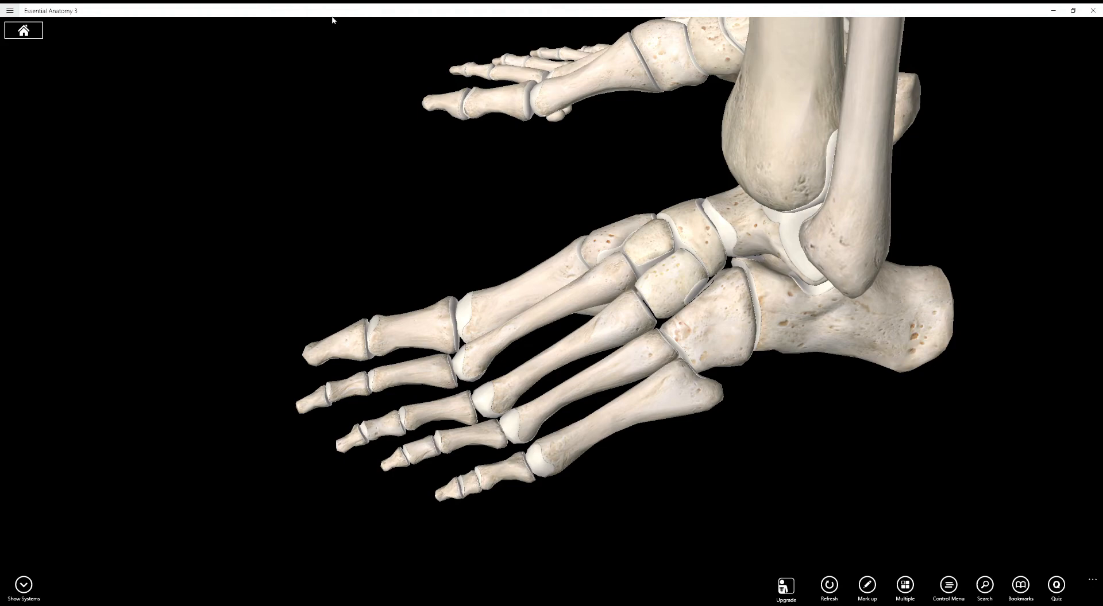
{"action": "mouse_move", "coordinate": [710, 180]}
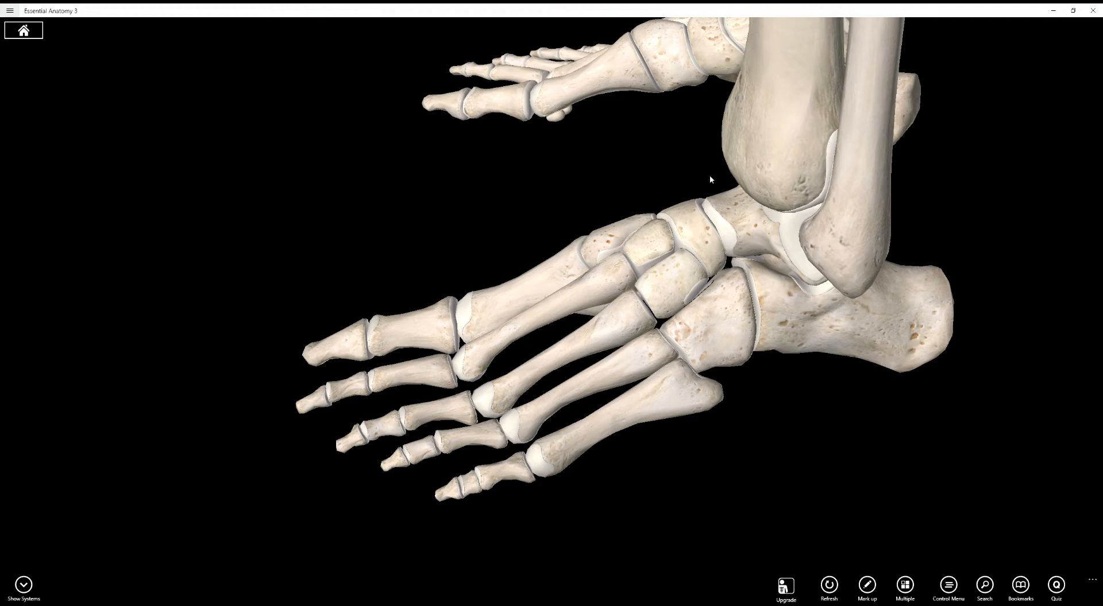
{"action": "mouse_move", "coordinate": [505, 197]}
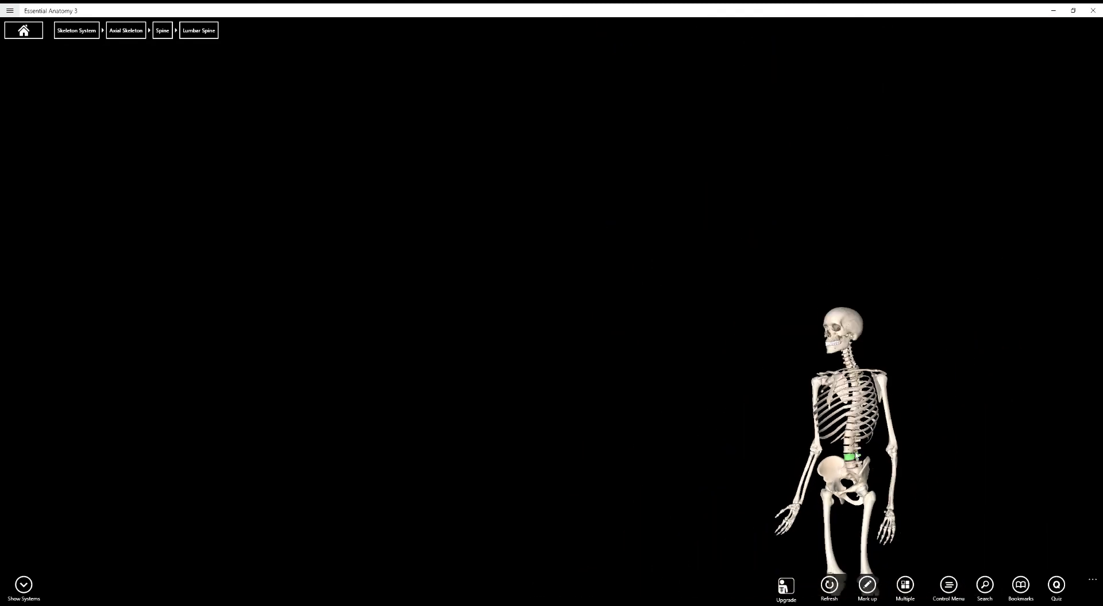
- Select the left femur, then the left tibia, moving down toward the ankle and foot
{"action": "left_click", "coordinate": [853, 457]}
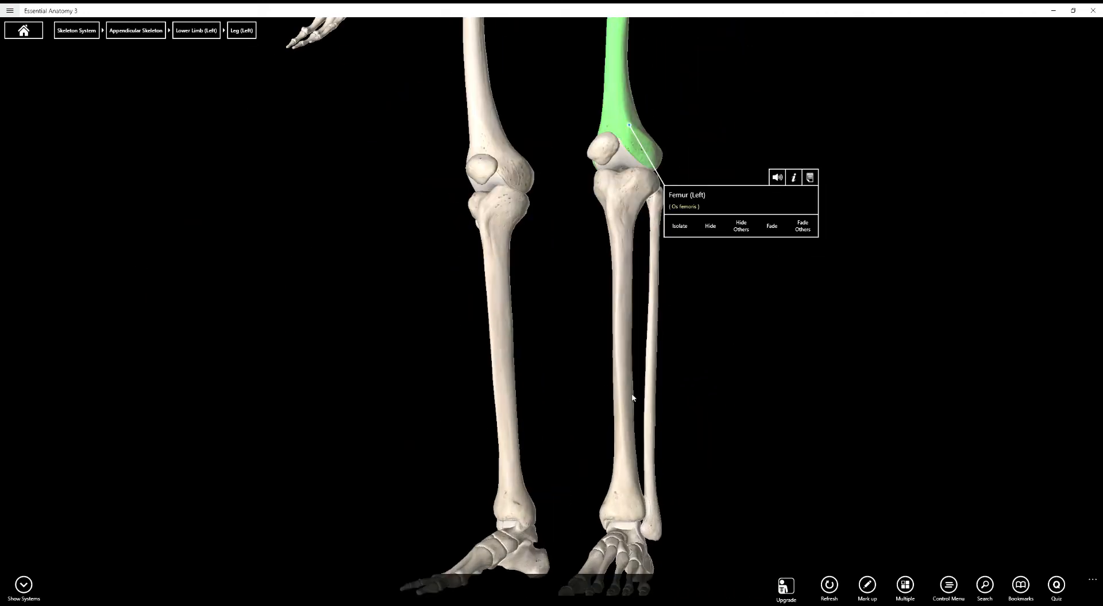
{"action": "left_click", "coordinate": [626, 338]}
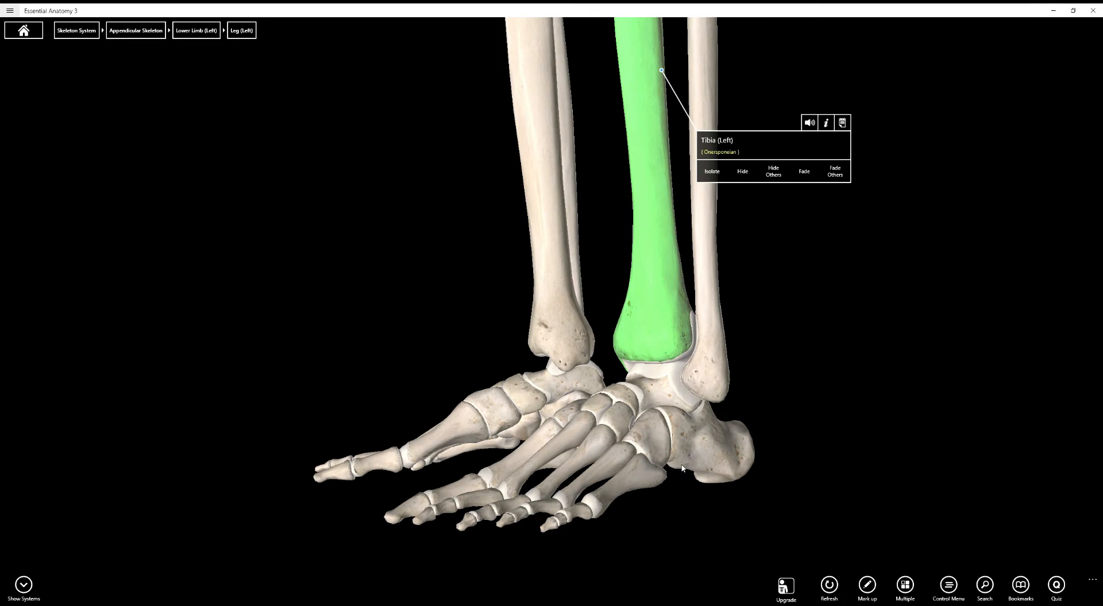
{"action": "mouse_move", "coordinate": [668, 391]}
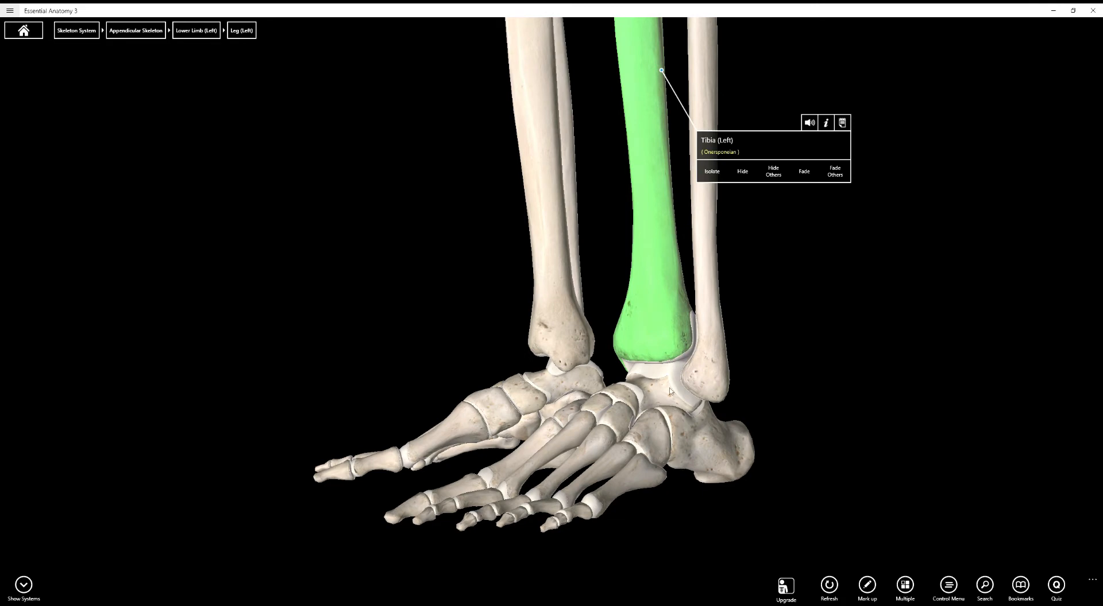
{"action": "mouse_move", "coordinate": [654, 447]}
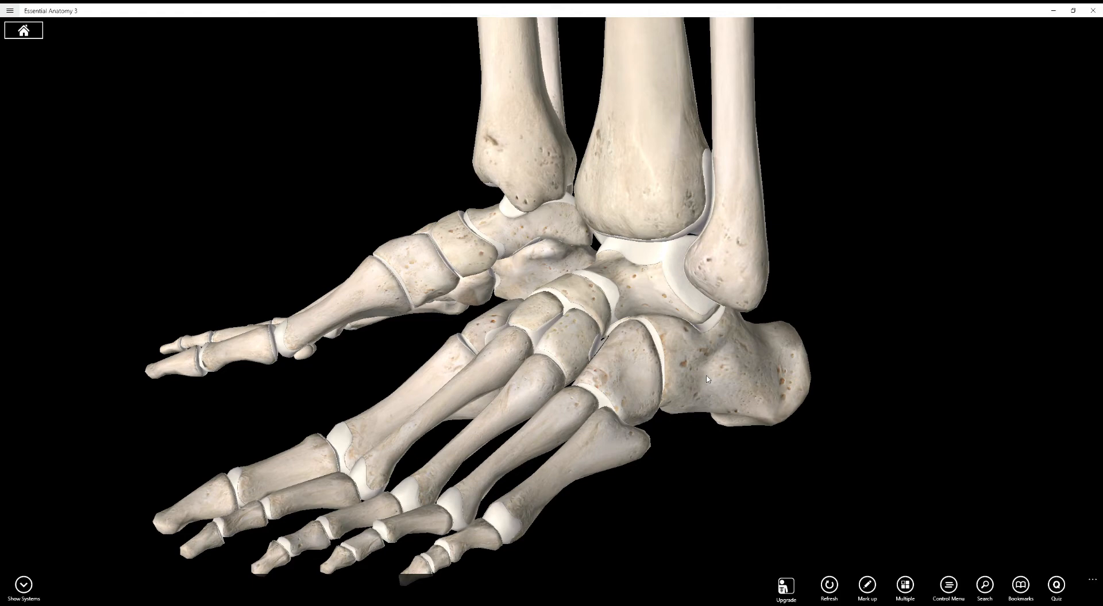
{"action": "mouse_move", "coordinate": [708, 361]}
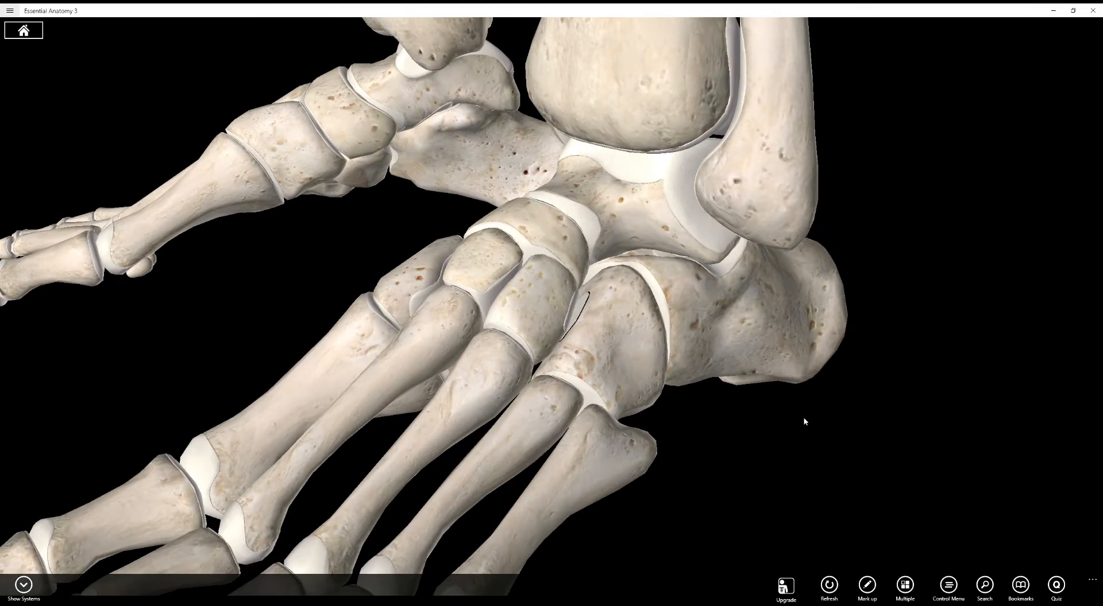
{"action": "mouse_move", "coordinate": [451, 406]}
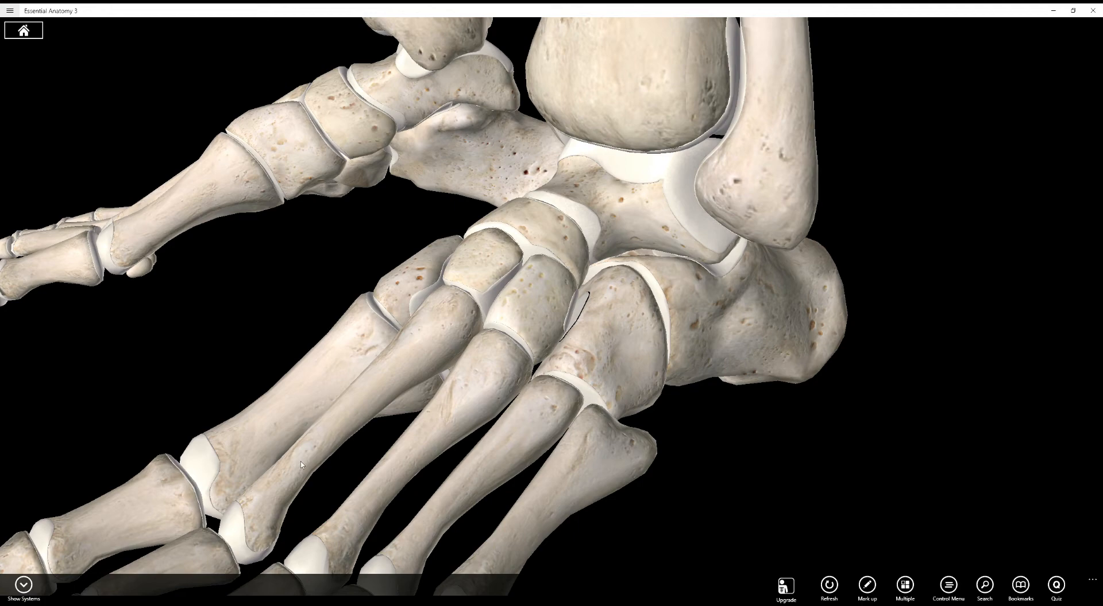
{"action": "mouse_move", "coordinate": [51, 314]}
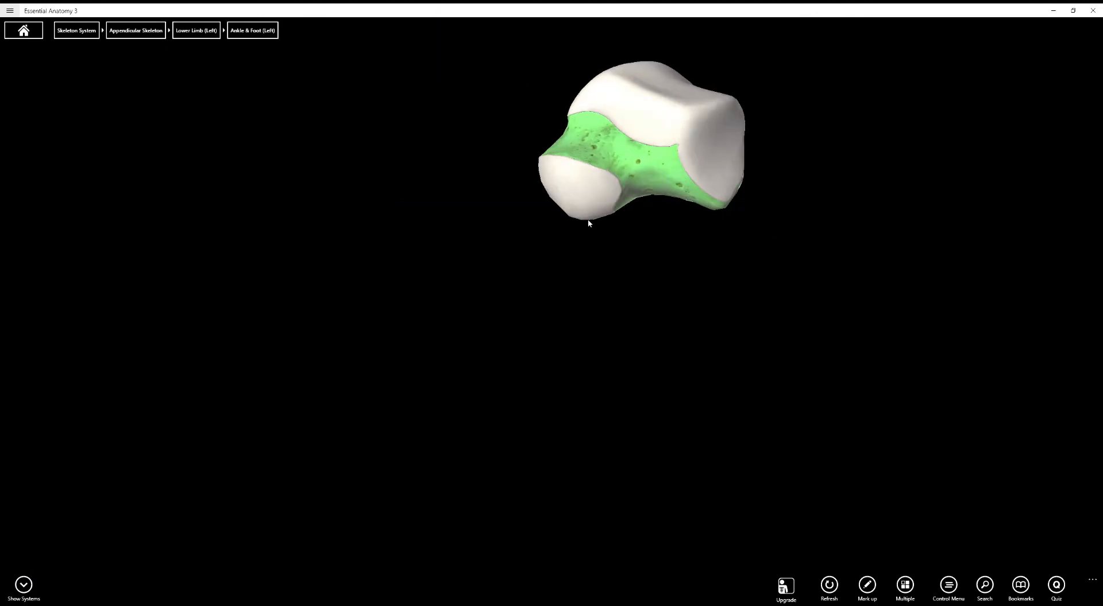
- Restore the ankle bones around the talus and select the left fibula beside the ankle joint
{"action": "left_click", "coordinate": [708, 205]}
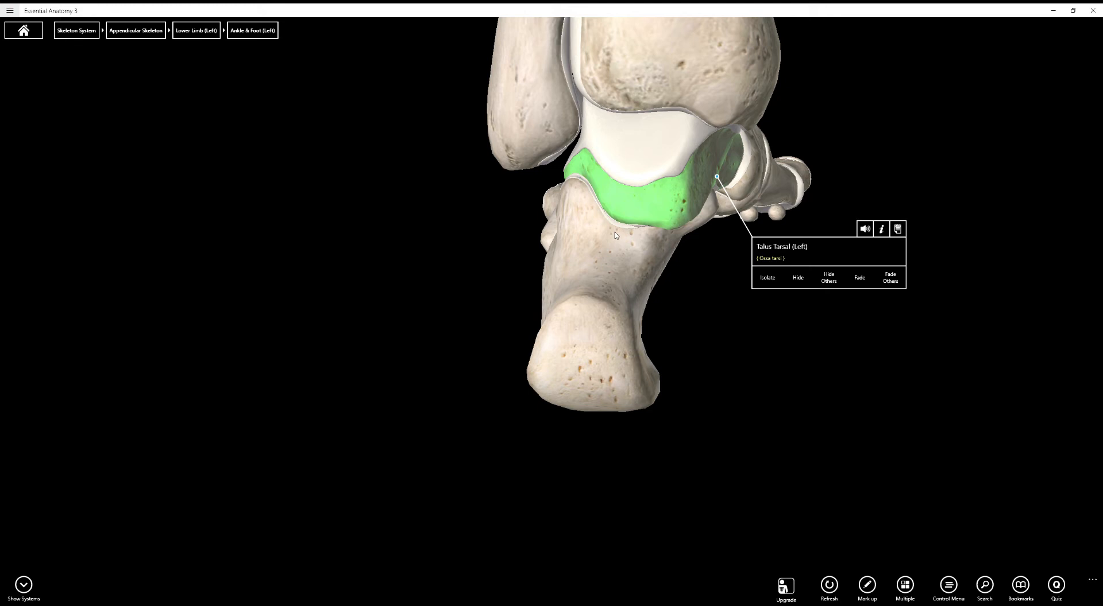
{"action": "left_click", "coordinate": [766, 276]}
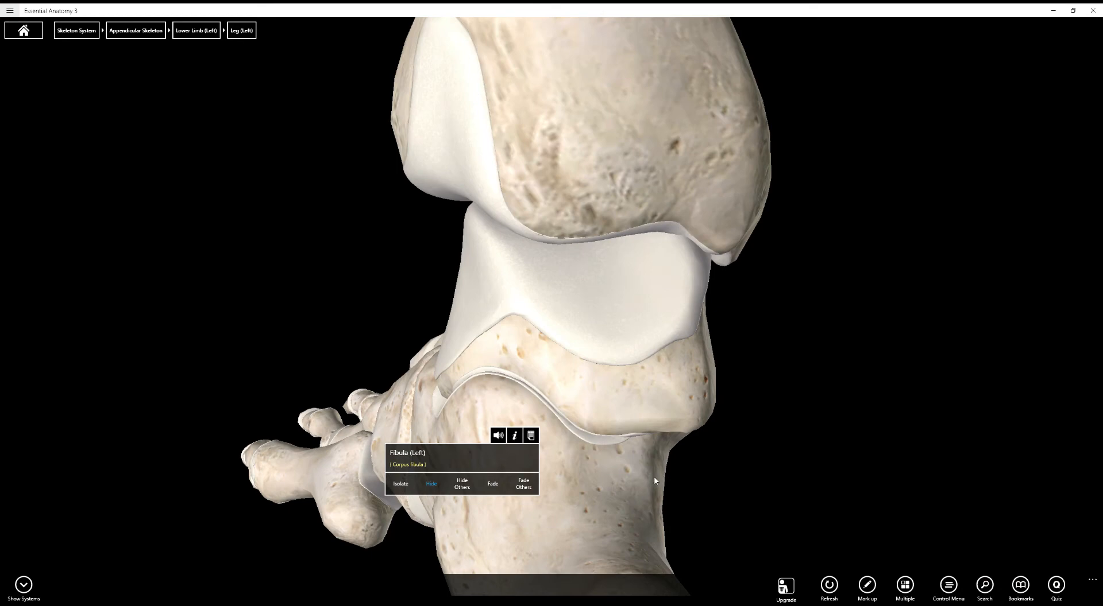
{"action": "mouse_move", "coordinate": [838, 538]}
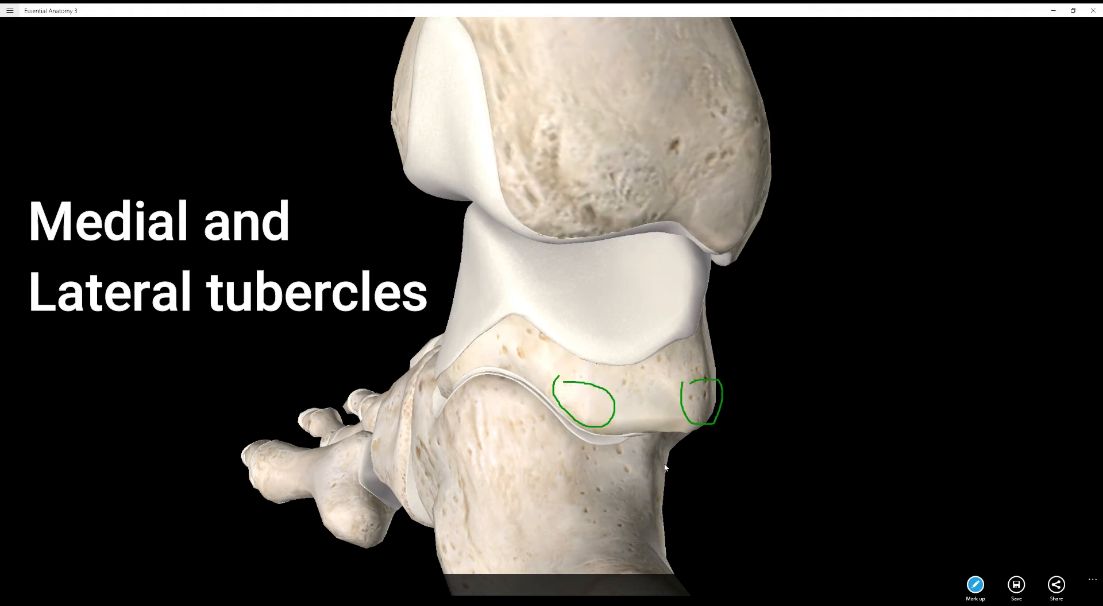
{"action": "mouse_move", "coordinate": [752, 487]}
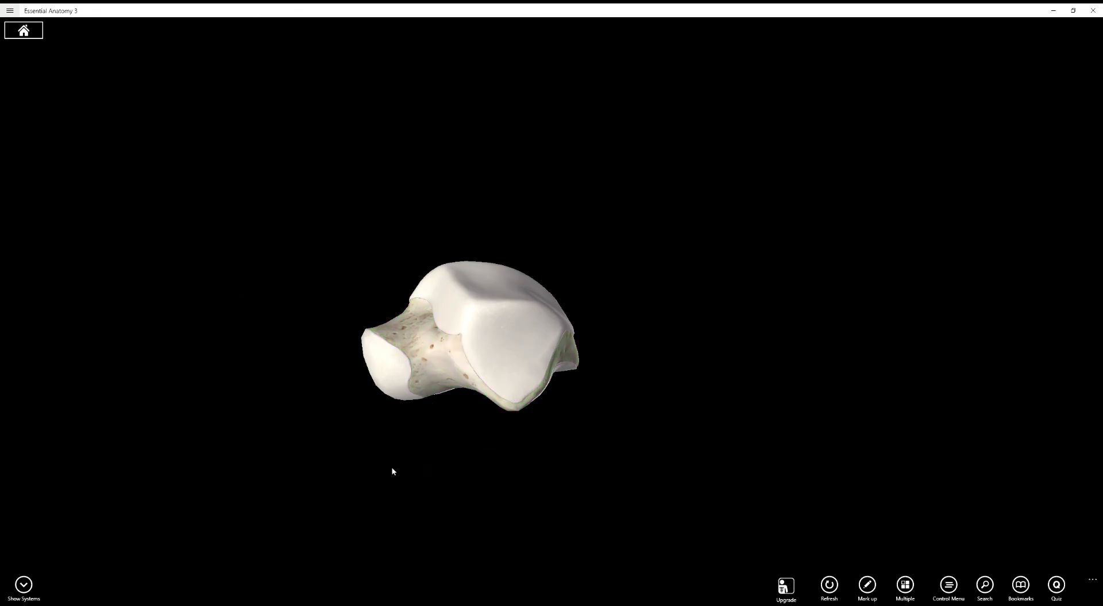
- Trace green outlines around the talus head, neck and body, then clear the tracing
{"action": "left_click", "coordinate": [866, 587]}
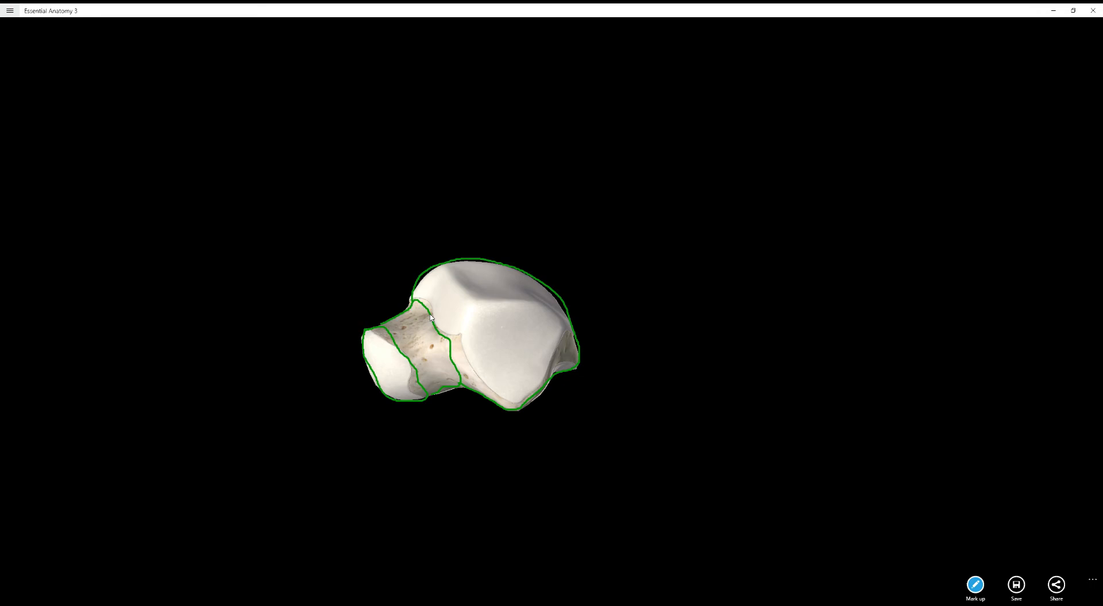
{"action": "mouse_move", "coordinate": [988, 603]}
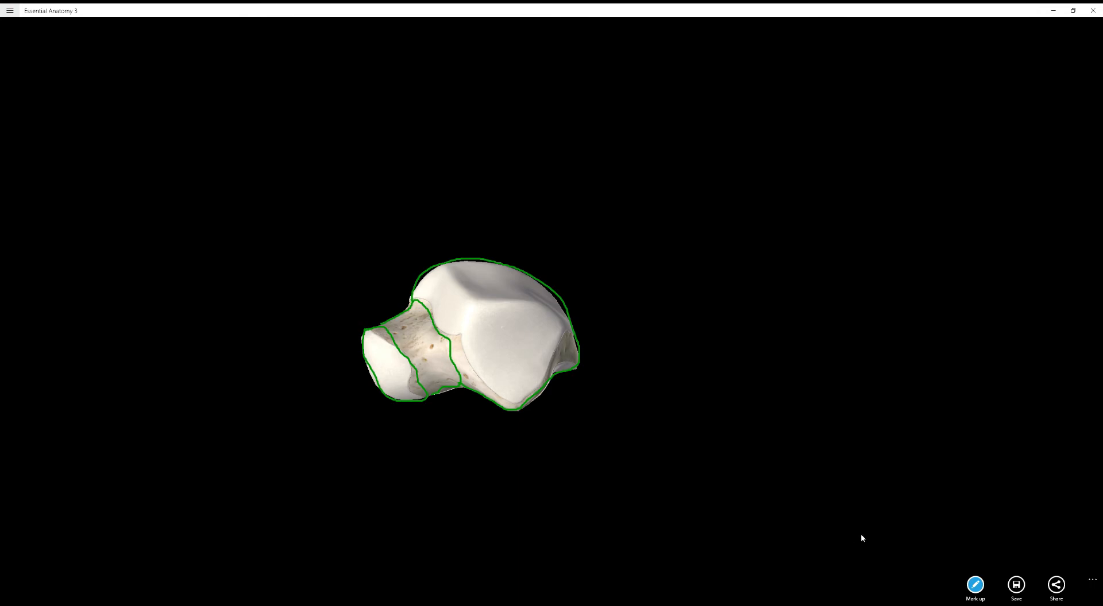
{"action": "left_click", "coordinate": [494, 282]}
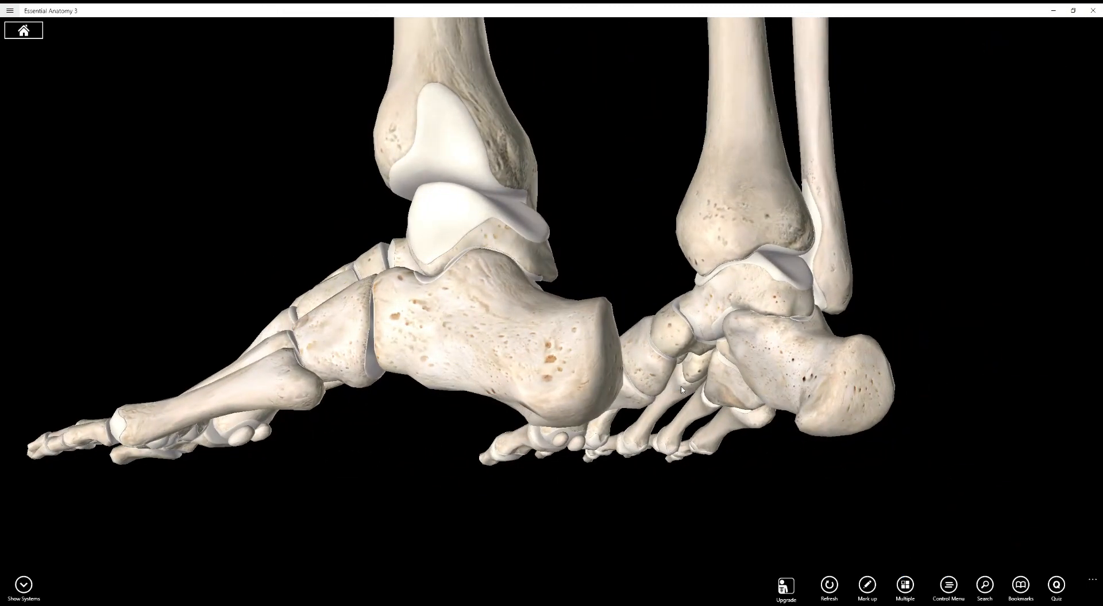
{"action": "mouse_move", "coordinate": [285, 269]}
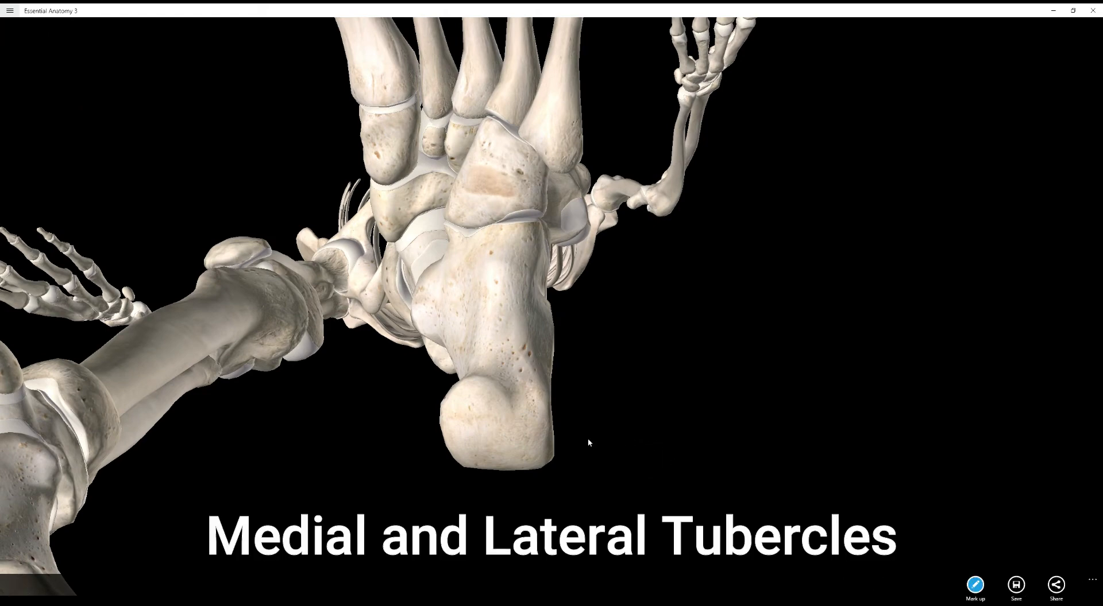
{"action": "mouse_move", "coordinate": [505, 408]}
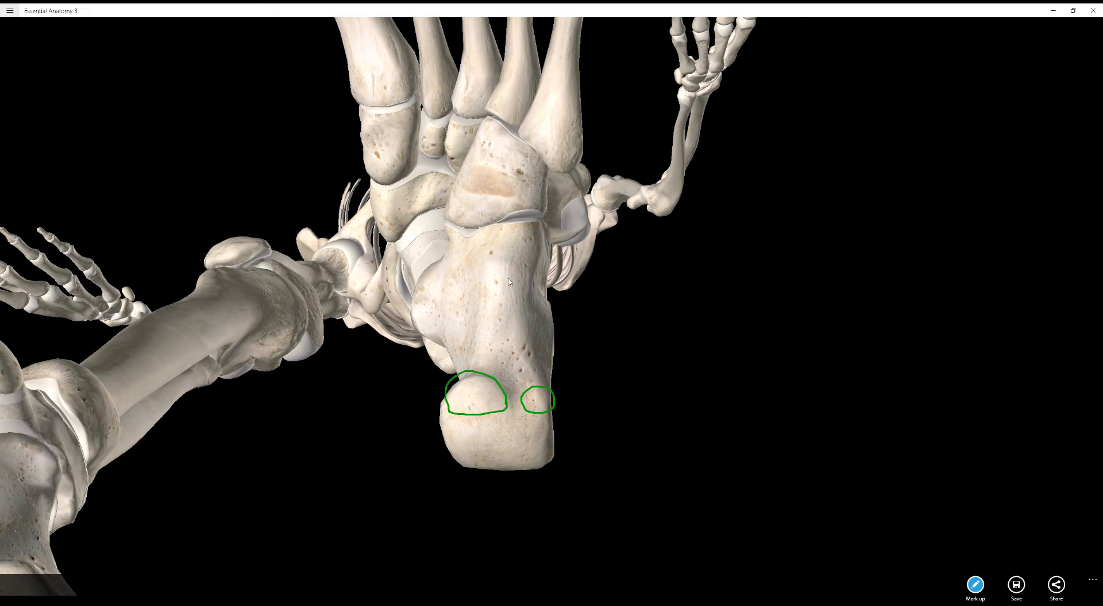
{"action": "mouse_move", "coordinate": [476, 317]}
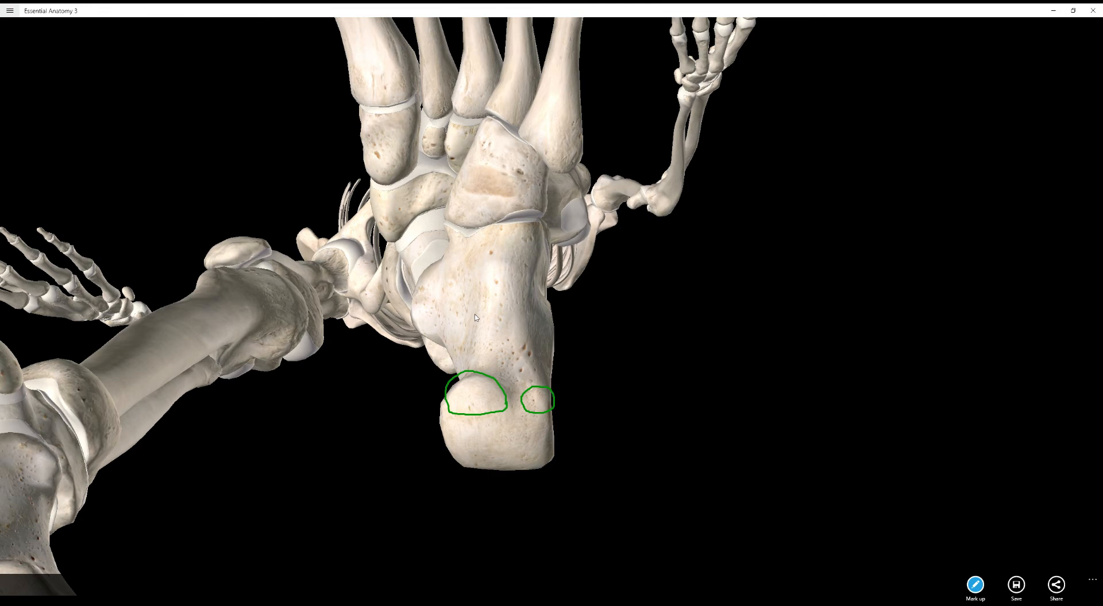
{"action": "mouse_move", "coordinate": [536, 371]}
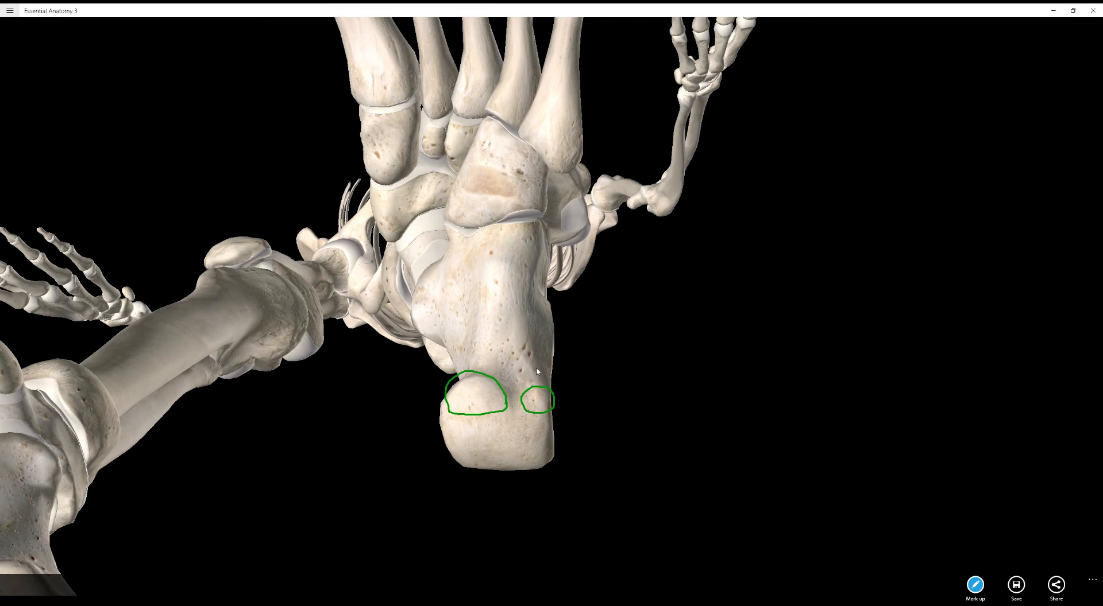
- Finish marking the two heel-bone tubercles and leave drawing mode
{"action": "left_click", "coordinate": [1091, 580]}
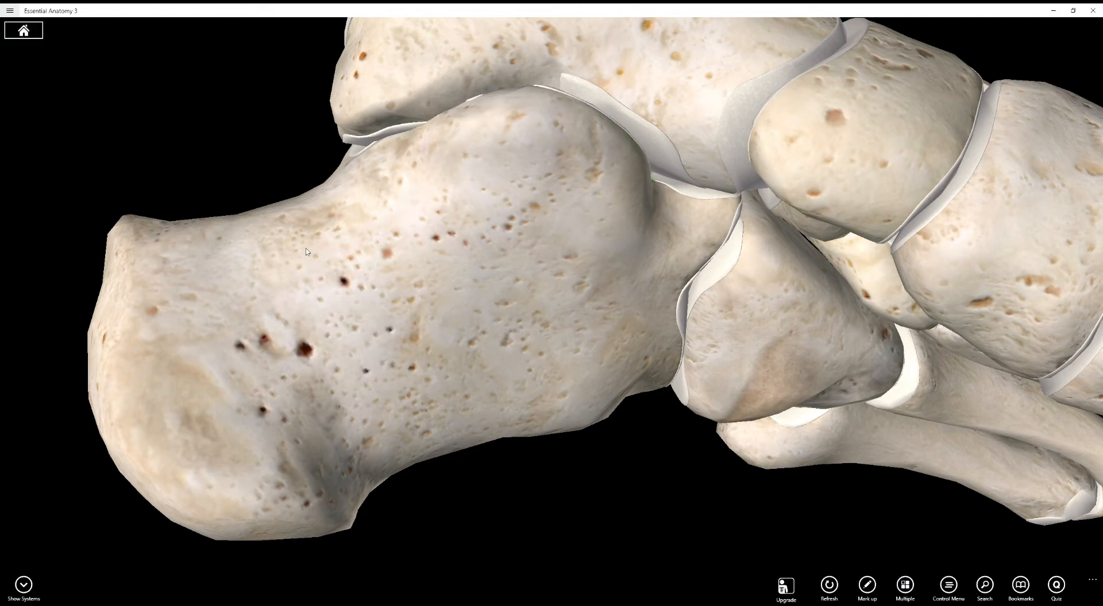
- Turn the foot to a rear view and draw a green line from ankle to toes
{"action": "left_click_drag", "start_coordinate": [305, 251], "coordinate": [428, 125]}
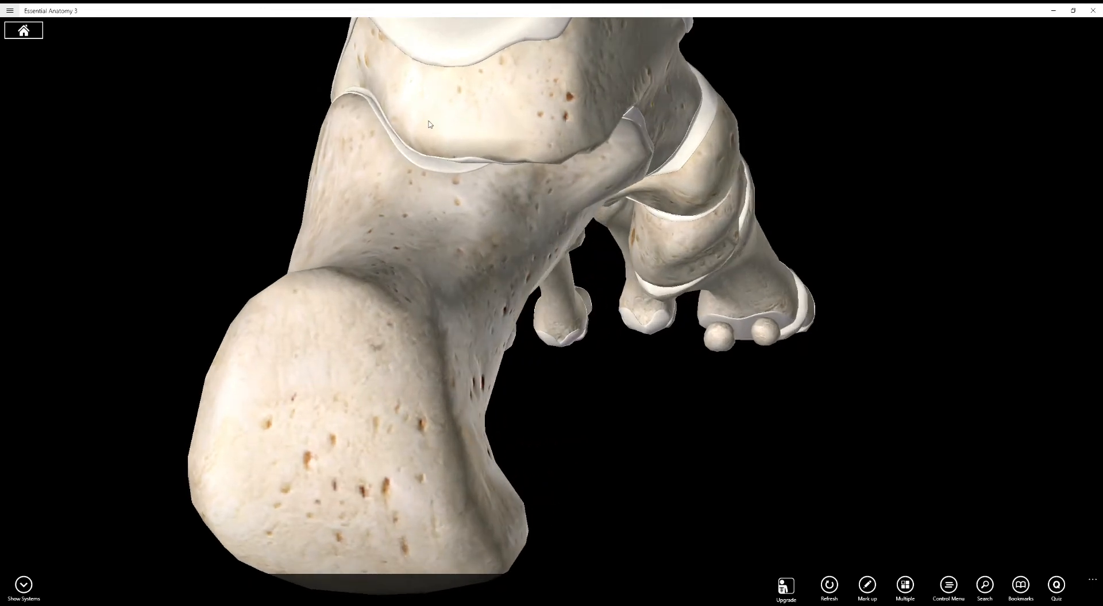
{"action": "left_click_drag", "start_coordinate": [429, 124], "coordinate": [520, 247]}
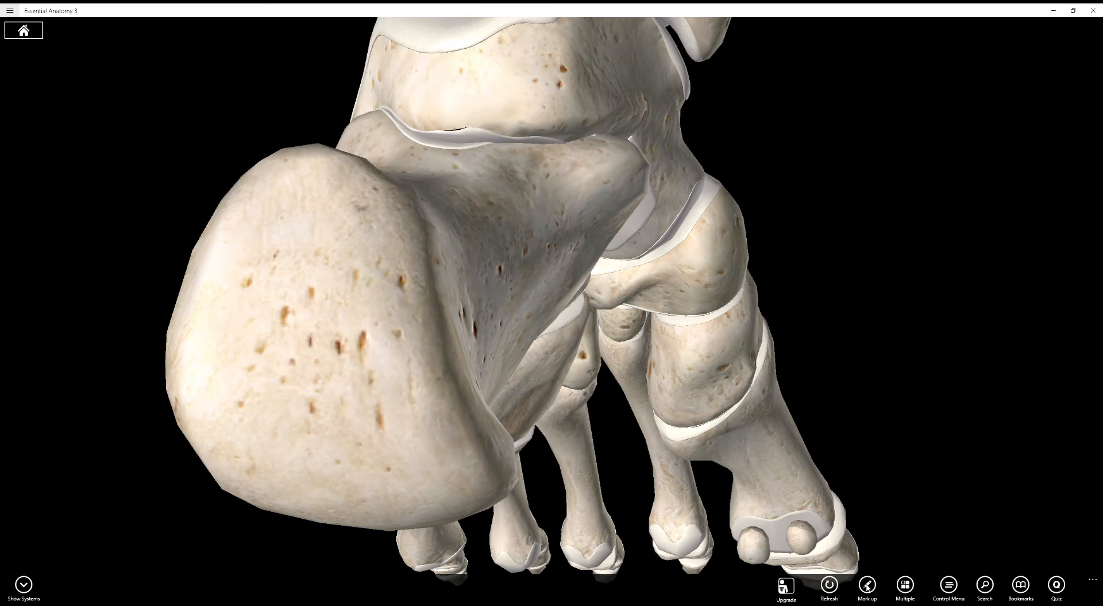
{"action": "left_click", "coordinate": [866, 587]}
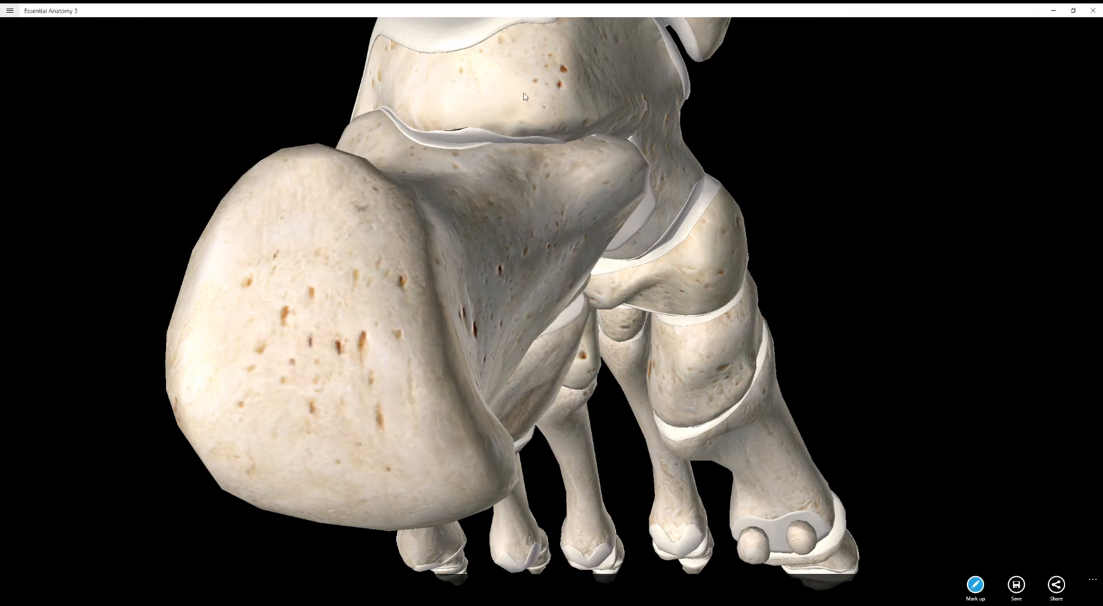
{"action": "mouse_move", "coordinate": [468, 32]}
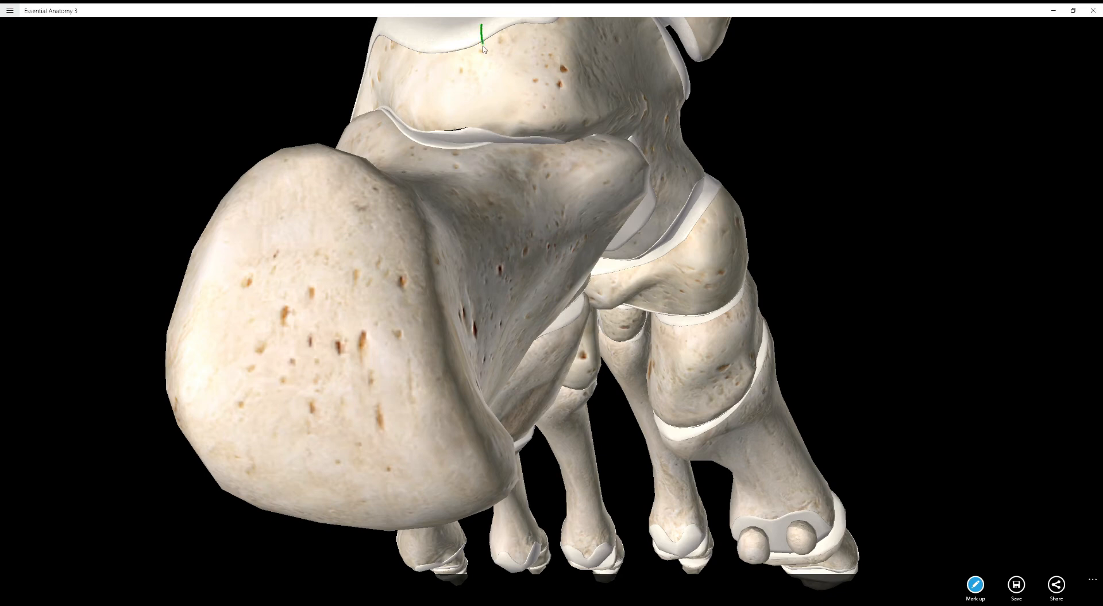
{"action": "left_click_drag", "start_coordinate": [478, 29], "coordinate": [532, 211]}
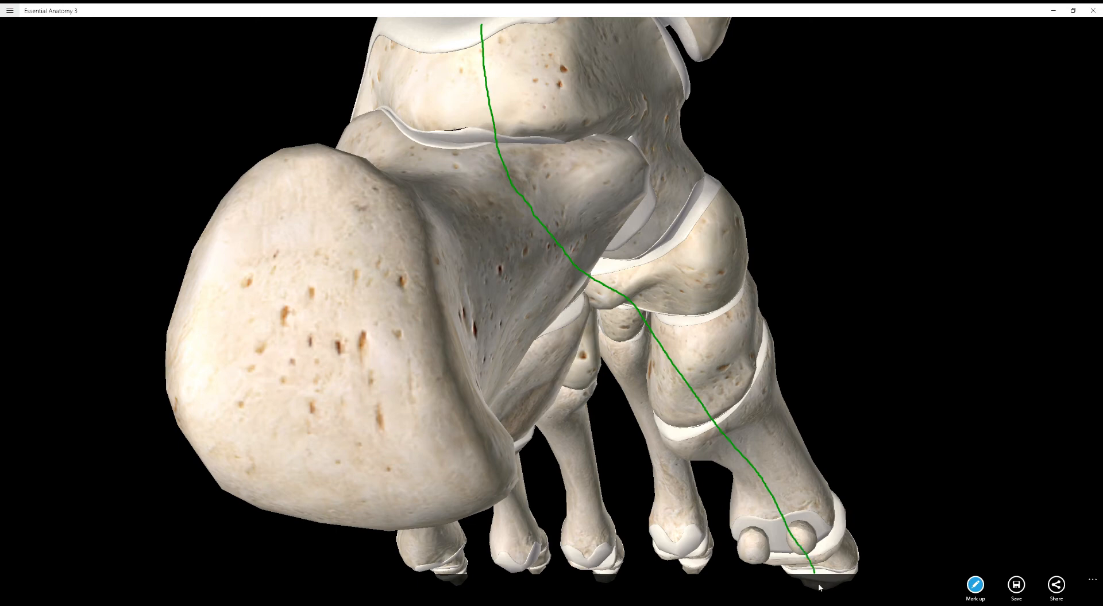
{"action": "mouse_move", "coordinate": [903, 439]}
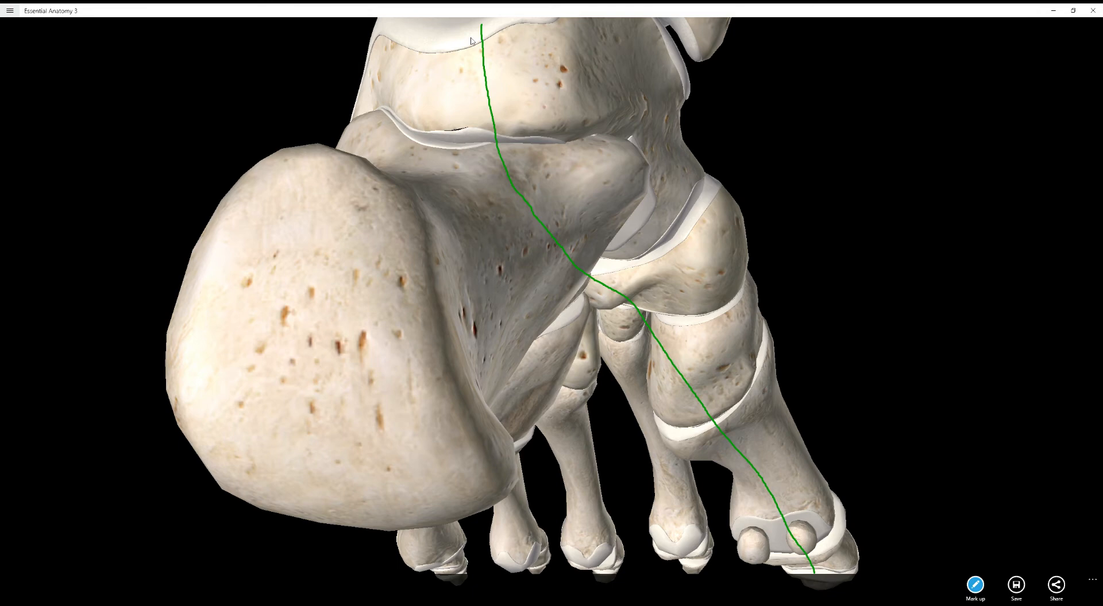
{"action": "mouse_move", "coordinate": [676, 246]}
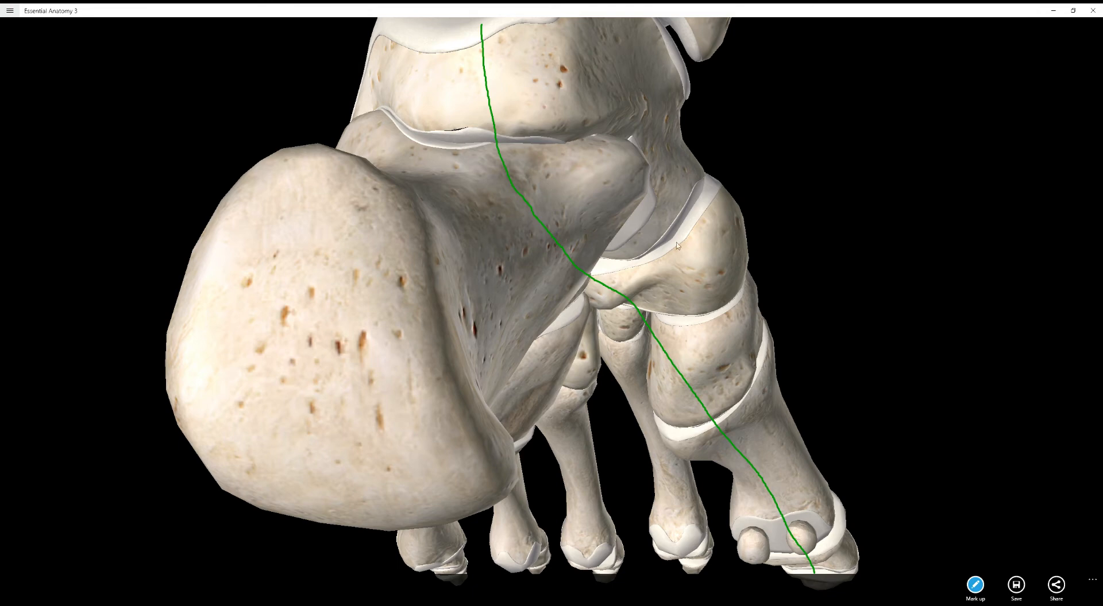
{"action": "mouse_move", "coordinate": [598, 284]}
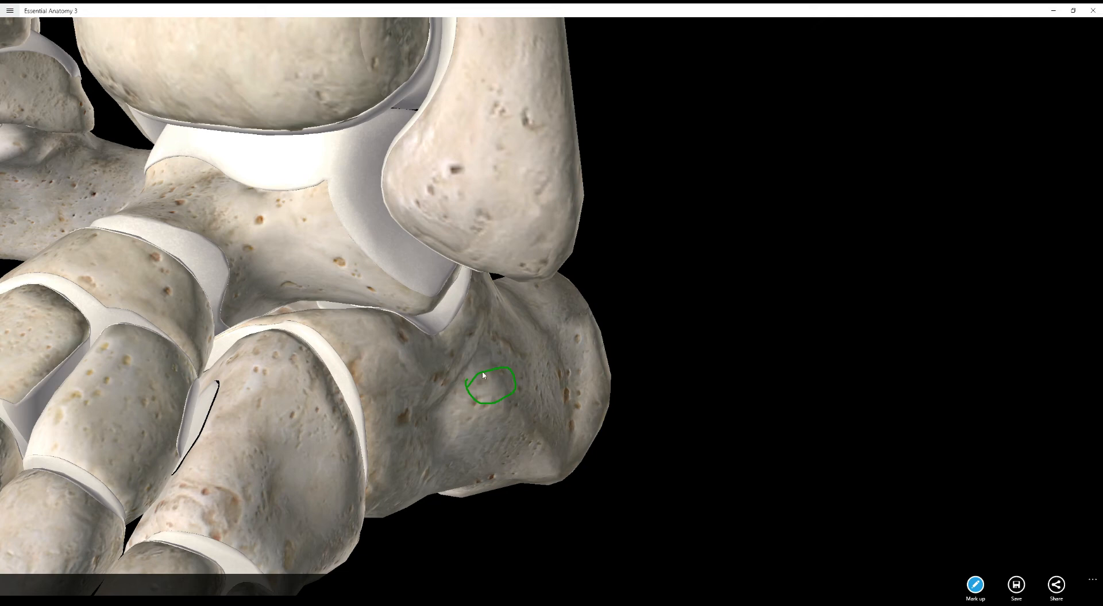
{"action": "mouse_move", "coordinate": [487, 383]}
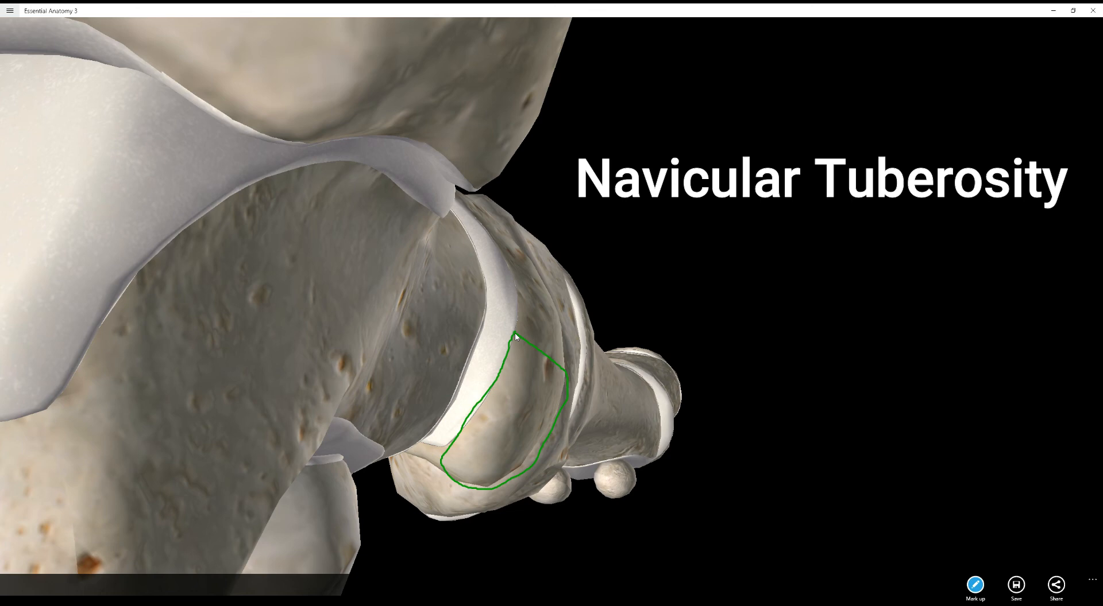
{"action": "mouse_move", "coordinate": [541, 336]}
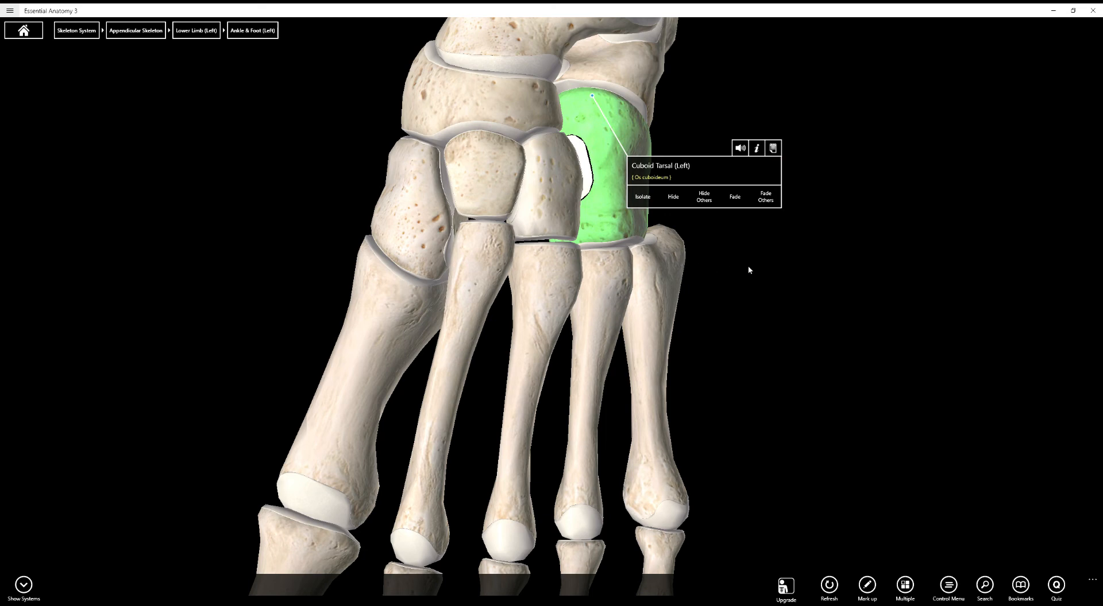
{"action": "mouse_move", "coordinate": [725, 270]}
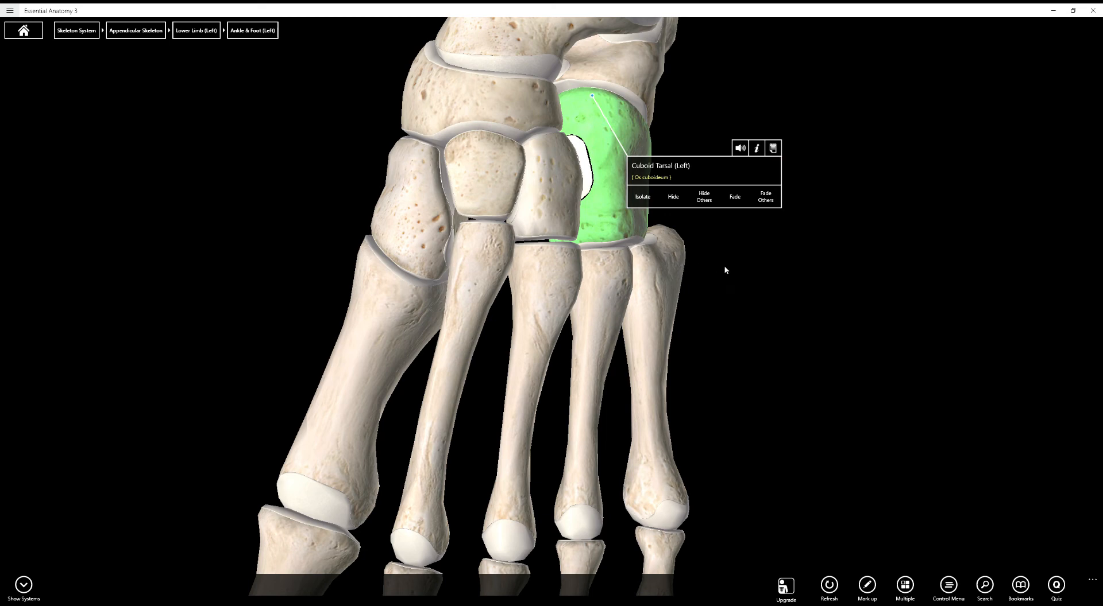
- Show the labels of the medial and lateral cuneiform bones of the left foot
{"action": "left_click", "coordinate": [411, 204]}
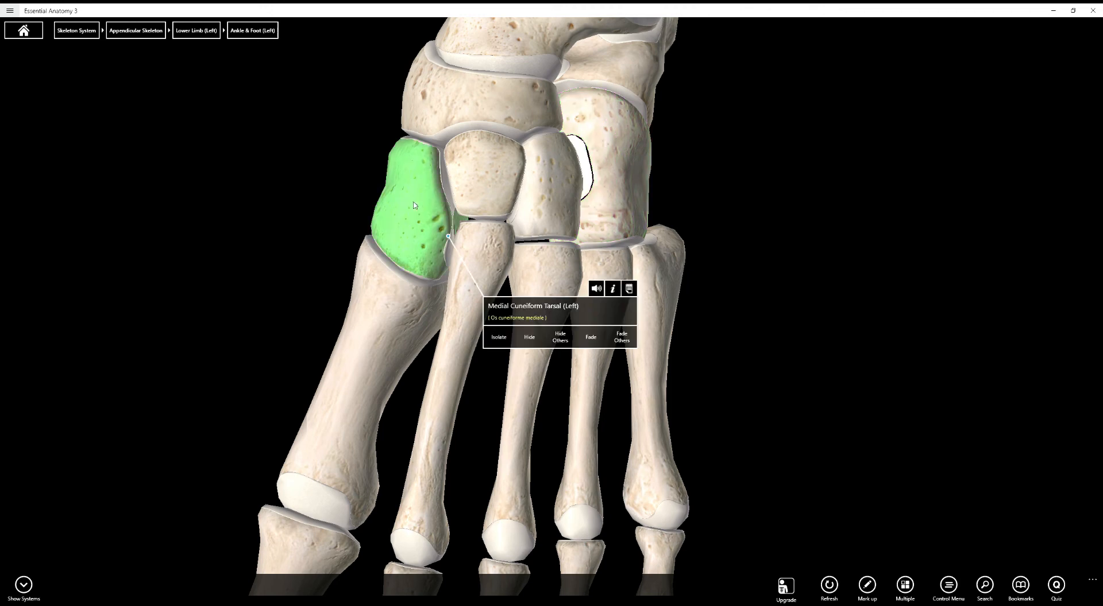
{"action": "left_click", "coordinate": [555, 197]}
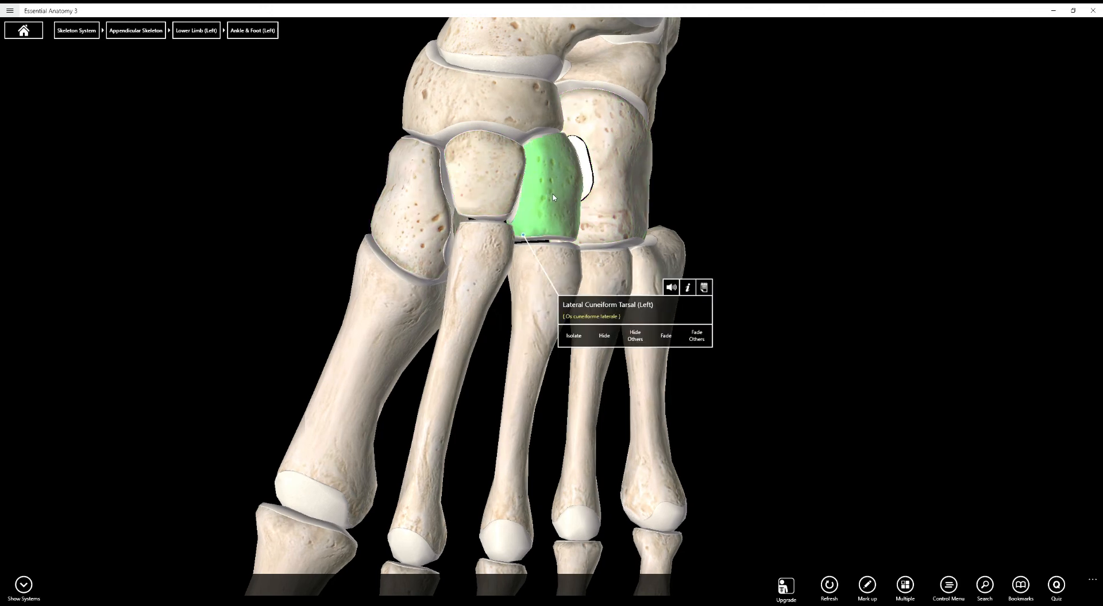
{"action": "left_click", "coordinate": [412, 213]}
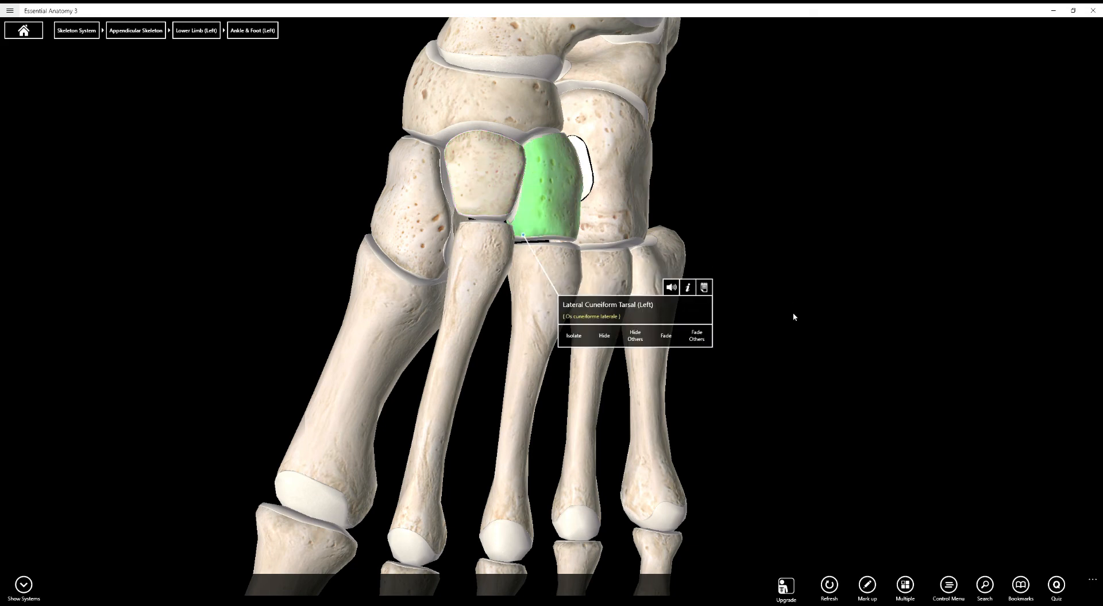
{"action": "mouse_move", "coordinate": [744, 145]}
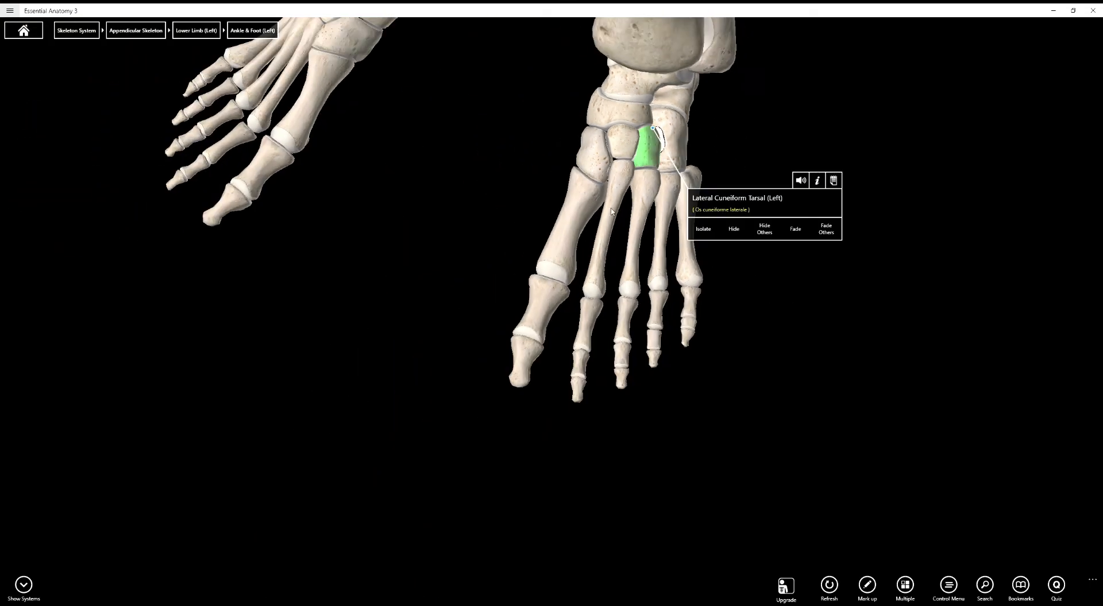
{"action": "mouse_move", "coordinate": [710, 313]}
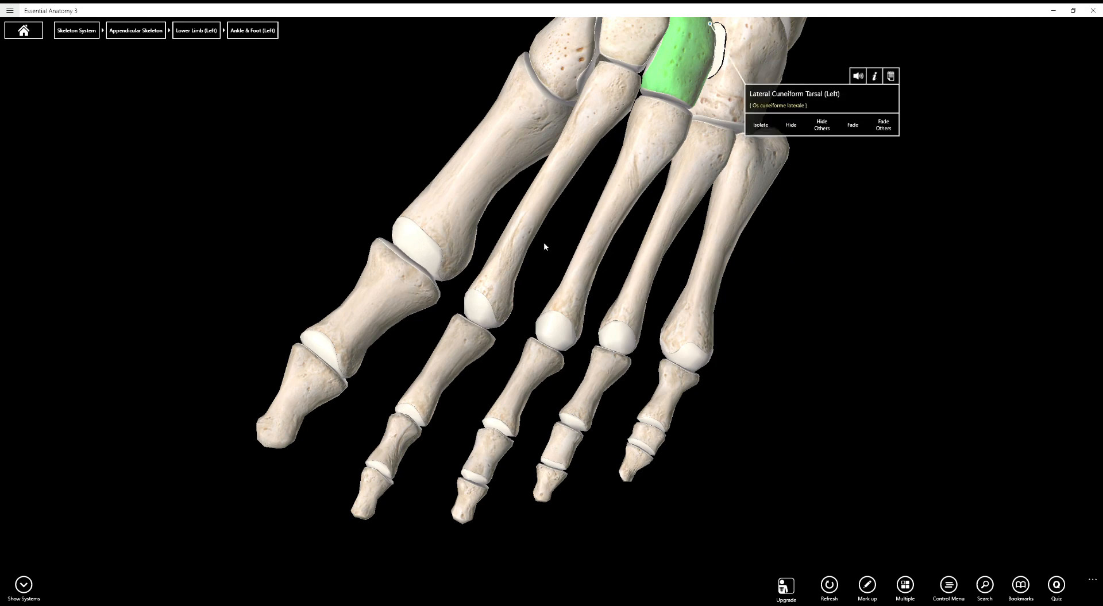
- Enable the Mark up pen over the close view of the metatarsals and toes
{"action": "left_click", "coordinate": [866, 587]}
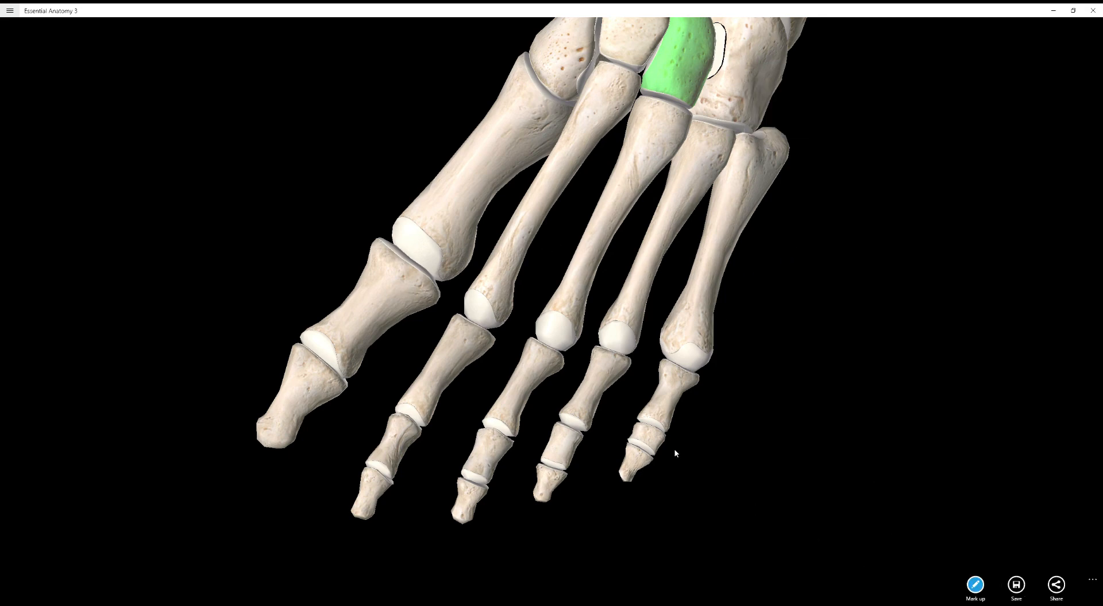
{"action": "left_click_drag", "start_coordinate": [480, 141], "coordinate": [477, 171]}
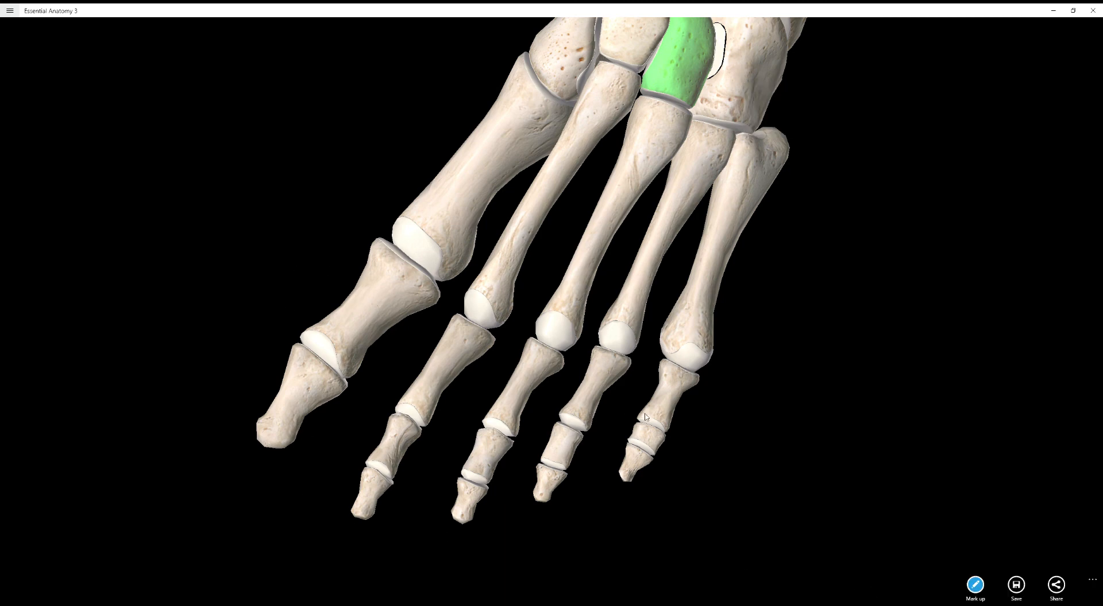
- Draw green X's on the metatarsals and phalanges and number the toes 1–5
{"action": "left_click", "coordinate": [667, 389]}
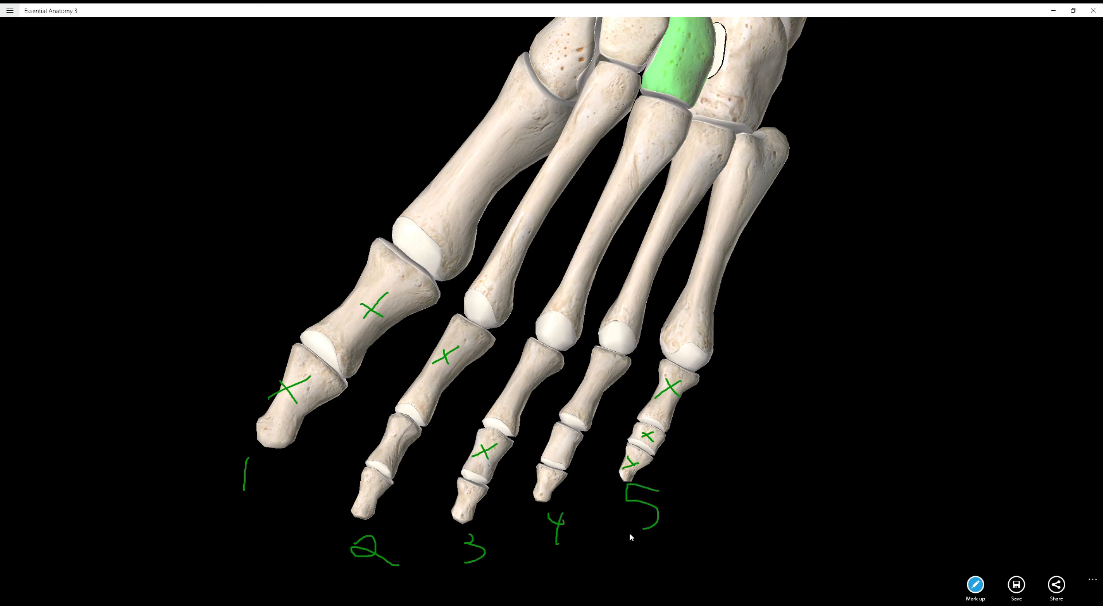
{"action": "mouse_move", "coordinate": [670, 470]}
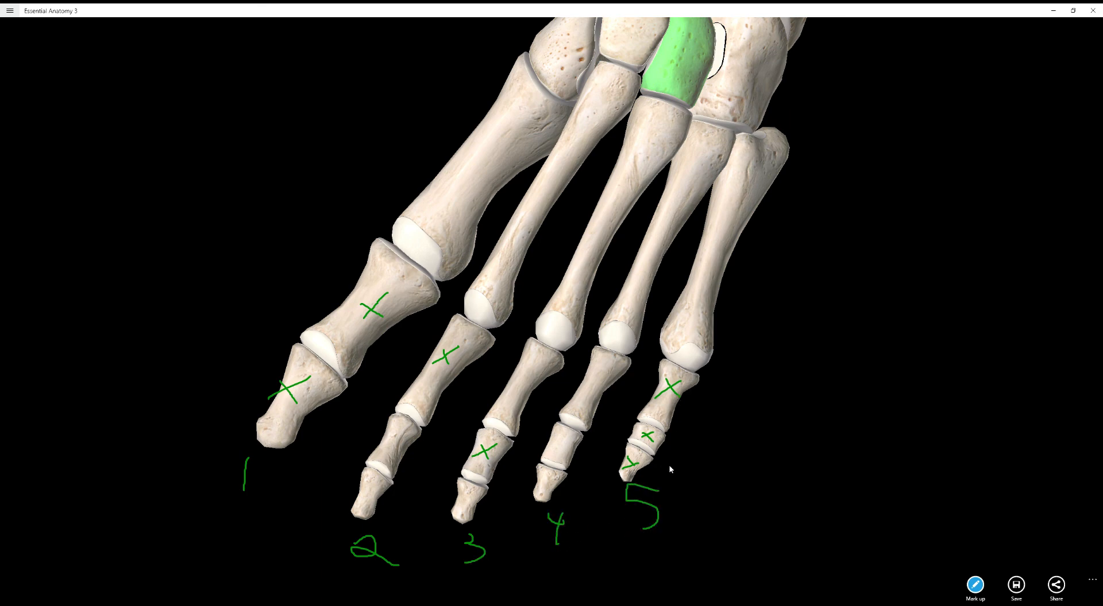